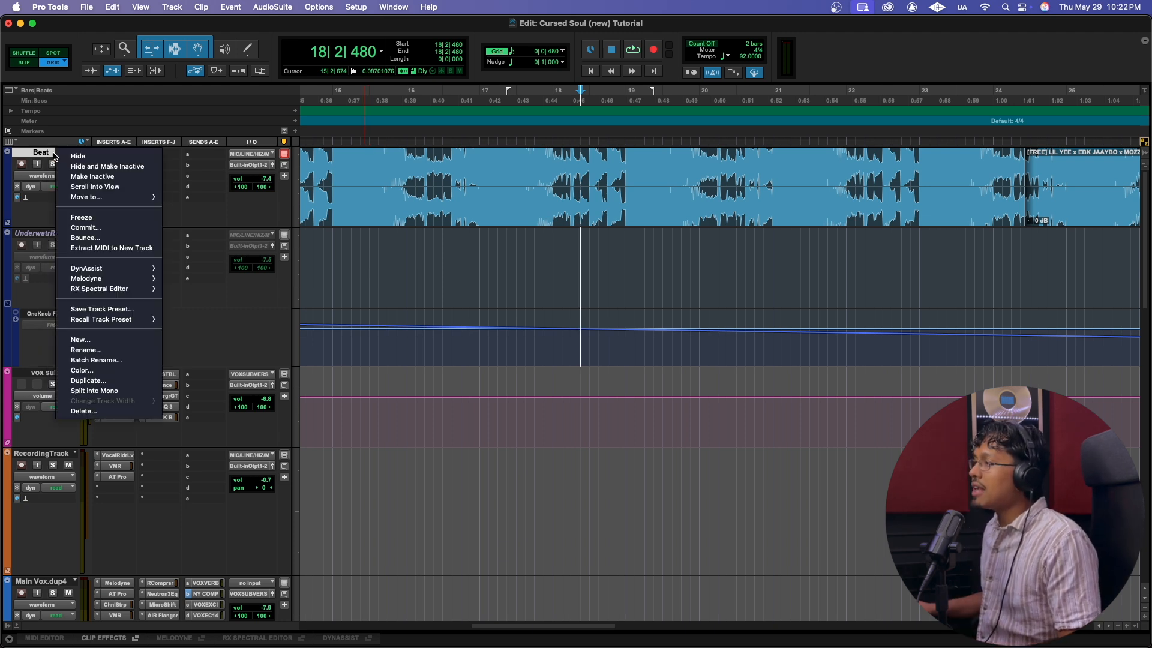
# Duplicate the Beat track once, creating Beat.dup1 with the same inserts below it.
pyautogui.click(88, 381)
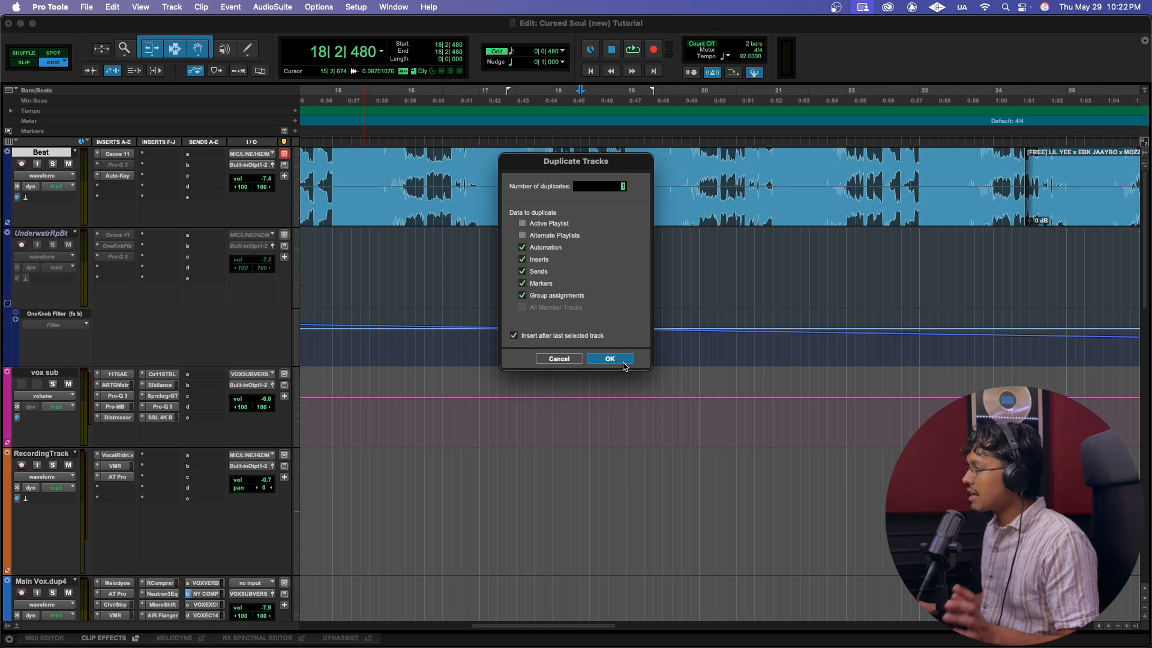
pyautogui.write('1')
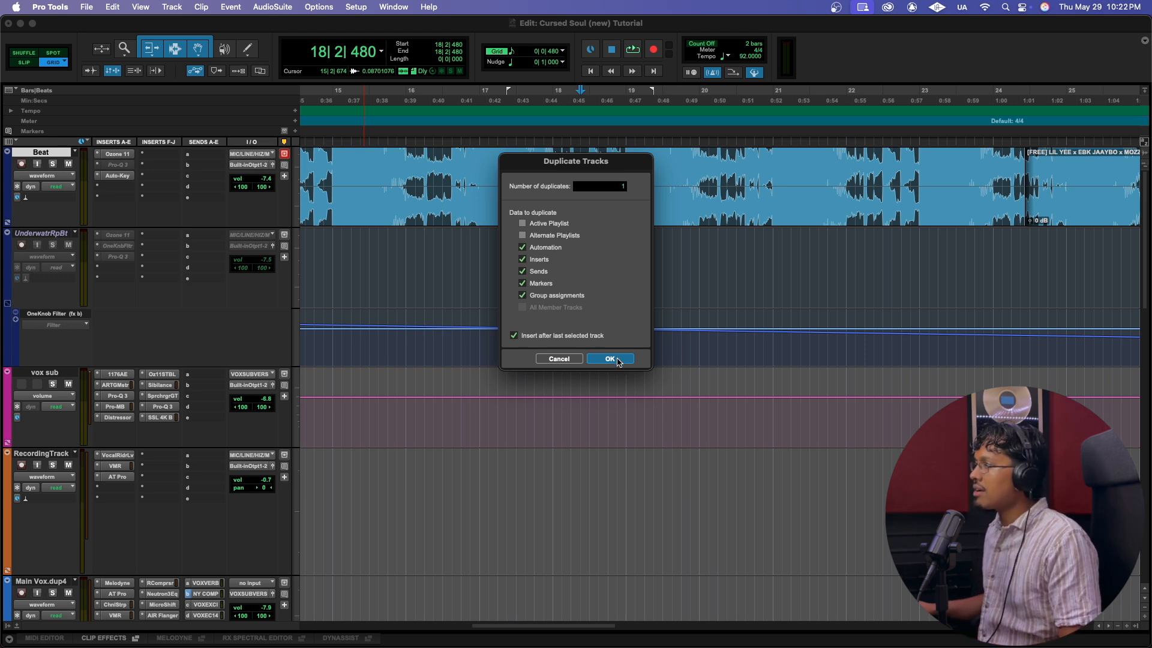
pyautogui.click(609, 359)
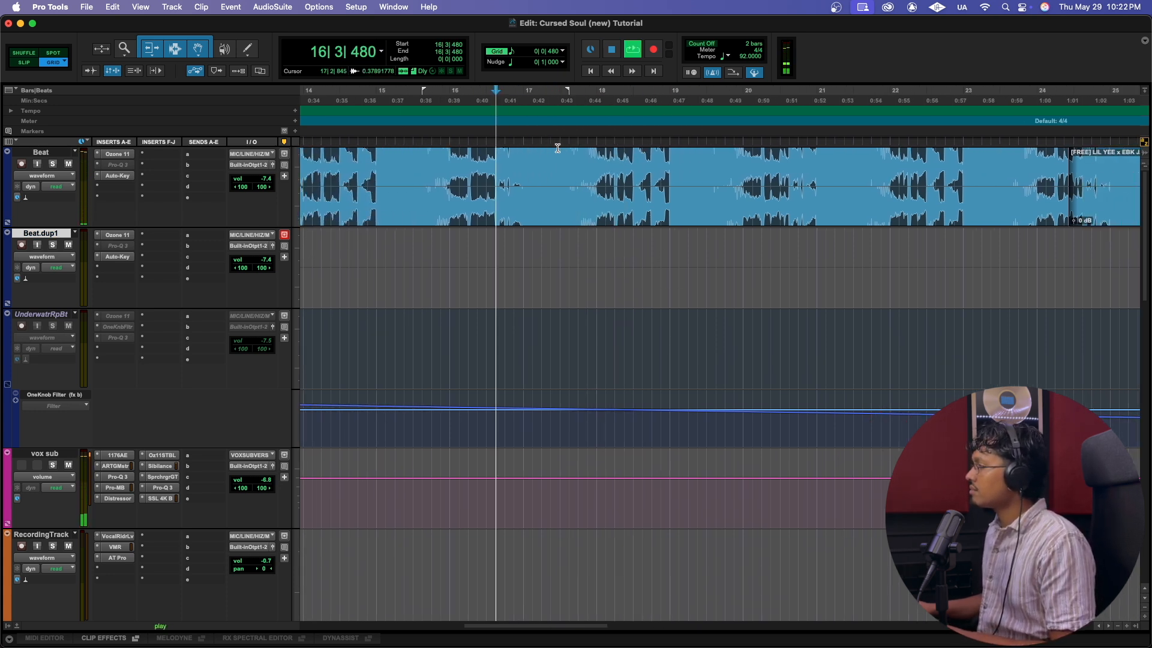
# Select the beat clip from bar 17 to bar 21 and move it onto Beat.dup1.
pyautogui.moveTo(524, 183); pyautogui.dragTo(594, 184)
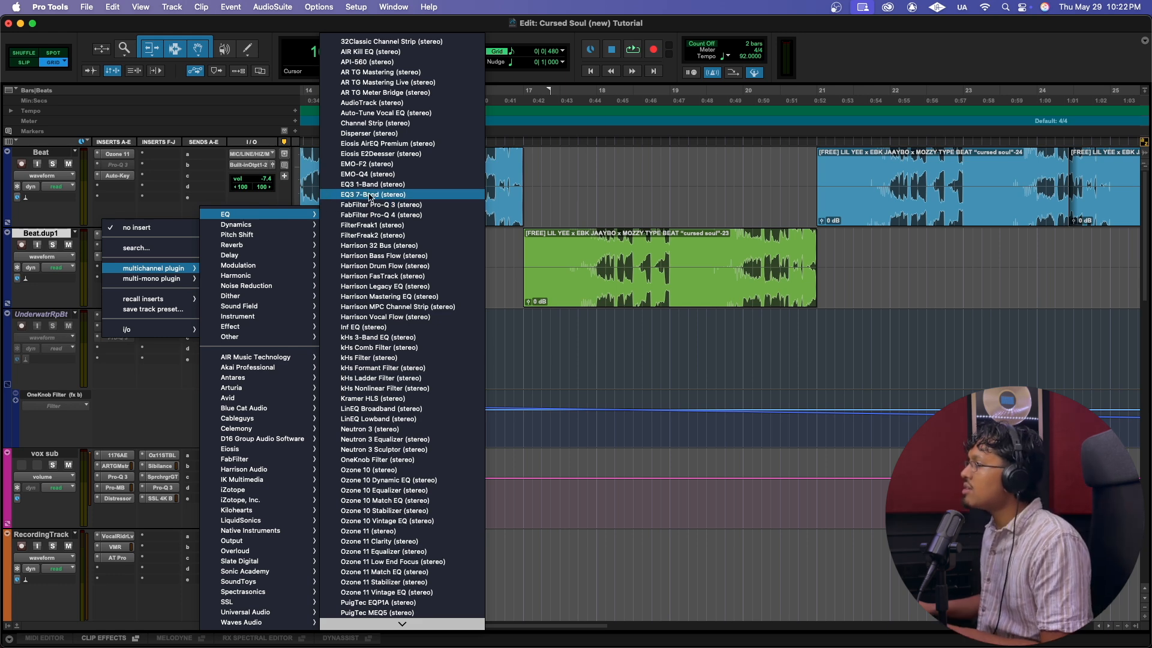
# Insert EQ3 7-Band on Beat.dup1 and enable Low-Pass Freq for automation.
pyautogui.click(372, 194)
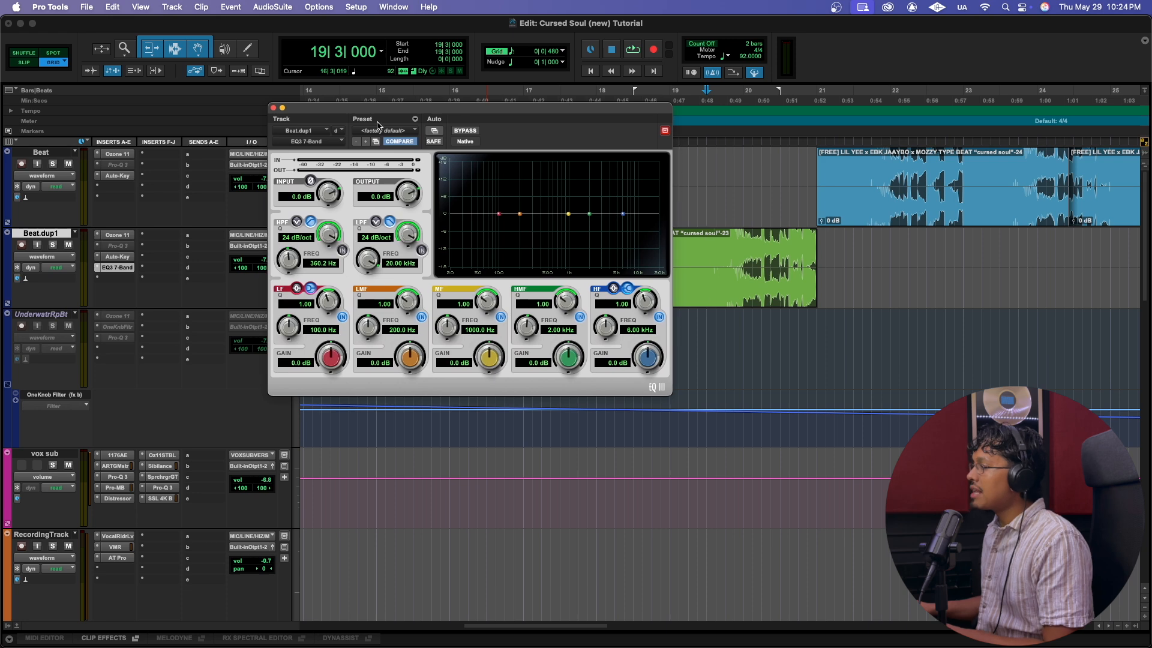
pyautogui.click(434, 130)
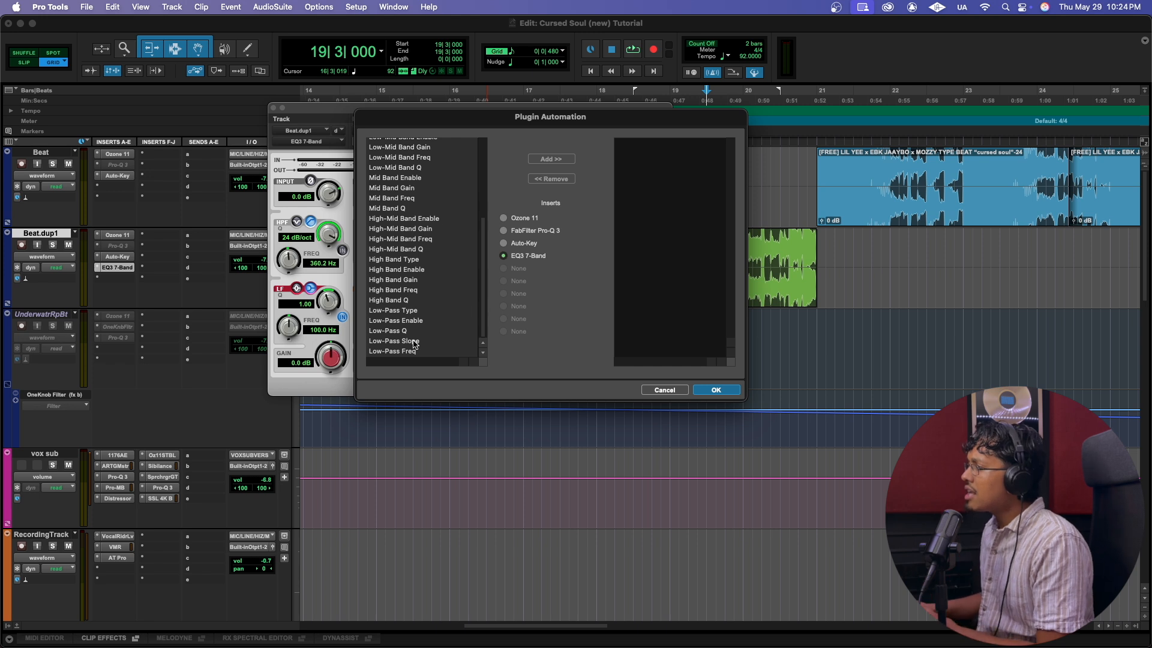
pyautogui.click(392, 350)
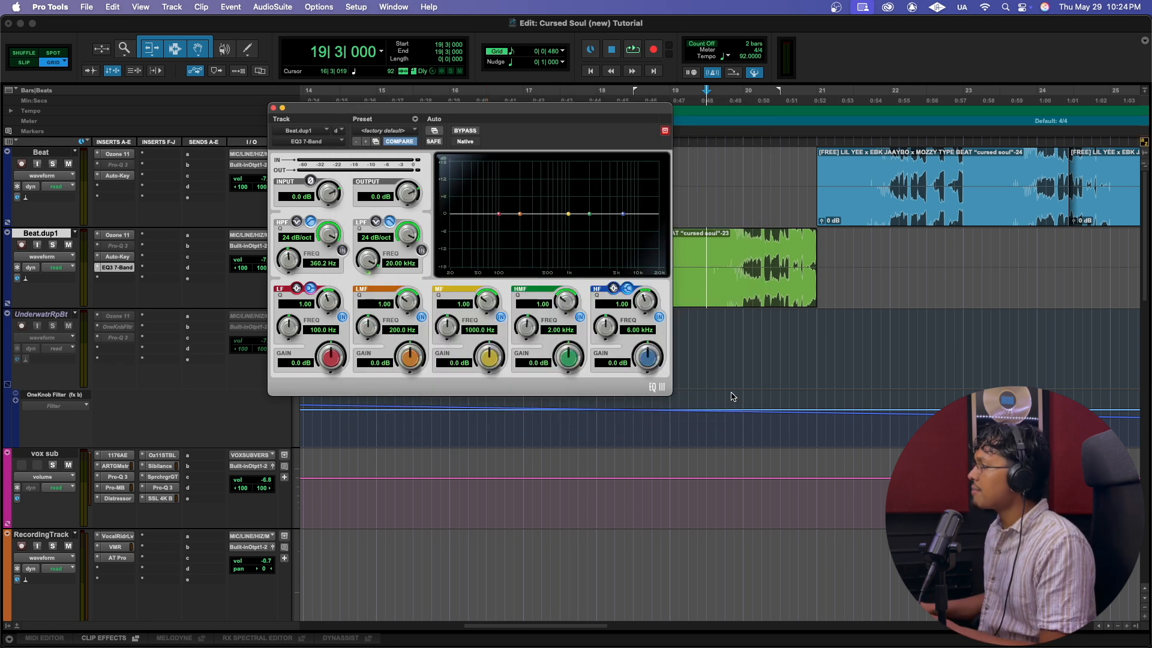
# Switch on the low-pass filter and pull its frequency down to about 394 Hz.
pyautogui.click(421, 251)
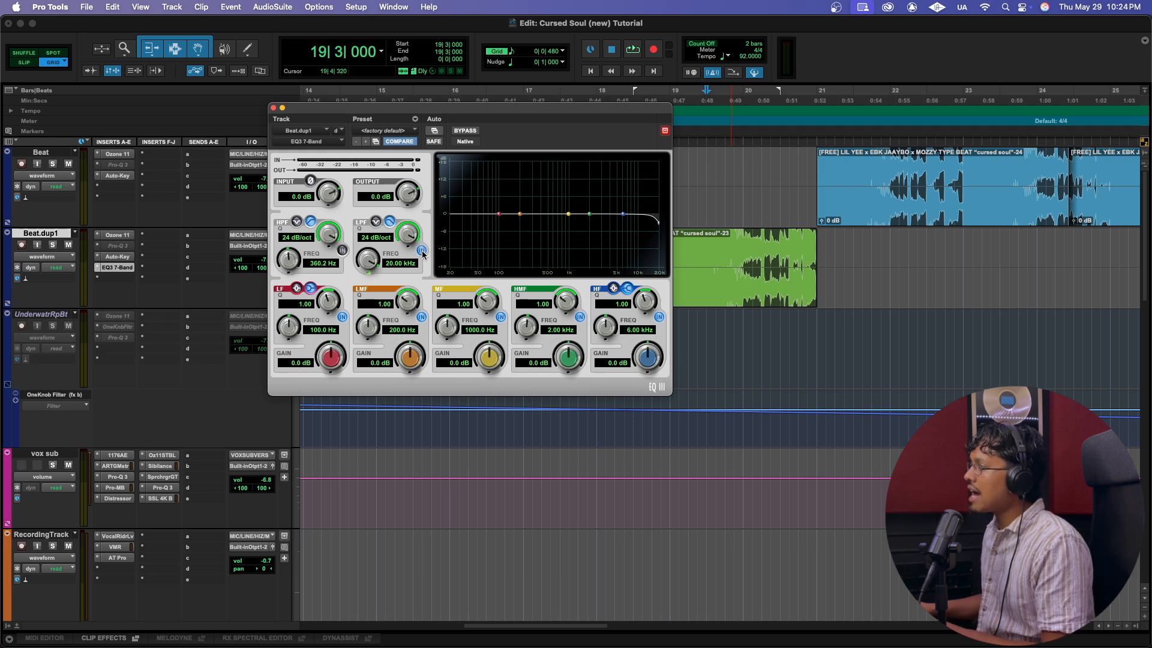
pyautogui.moveTo(404, 249); pyautogui.dragTo(403, 264)
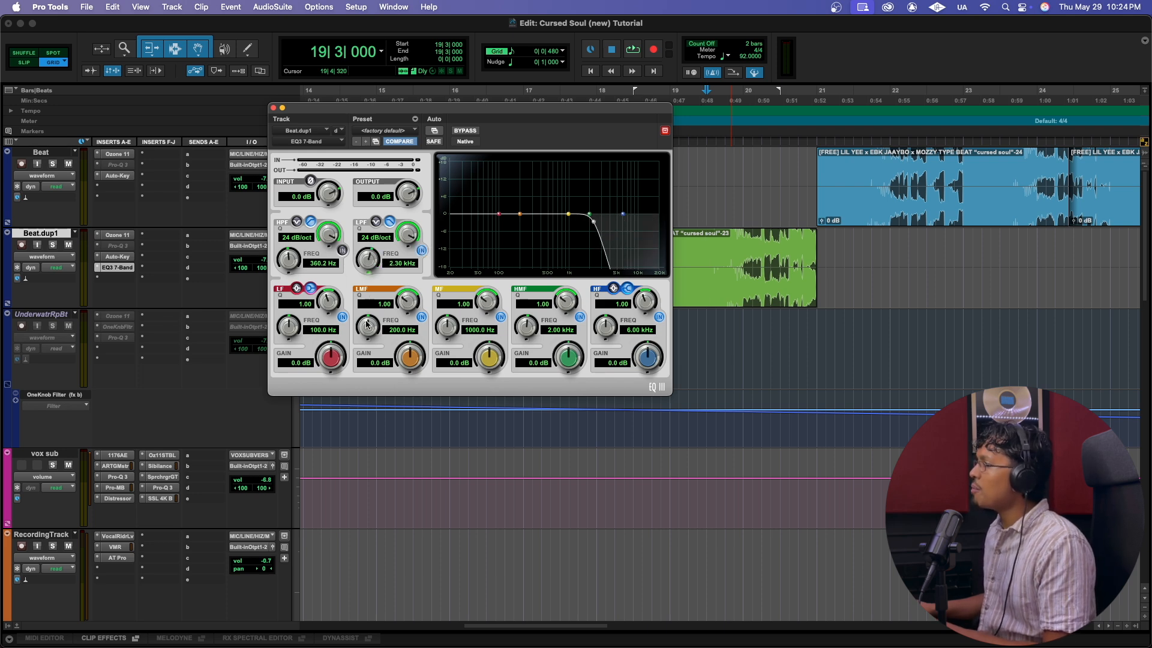
pyautogui.moveTo(403, 234); pyautogui.dragTo(389, 257)
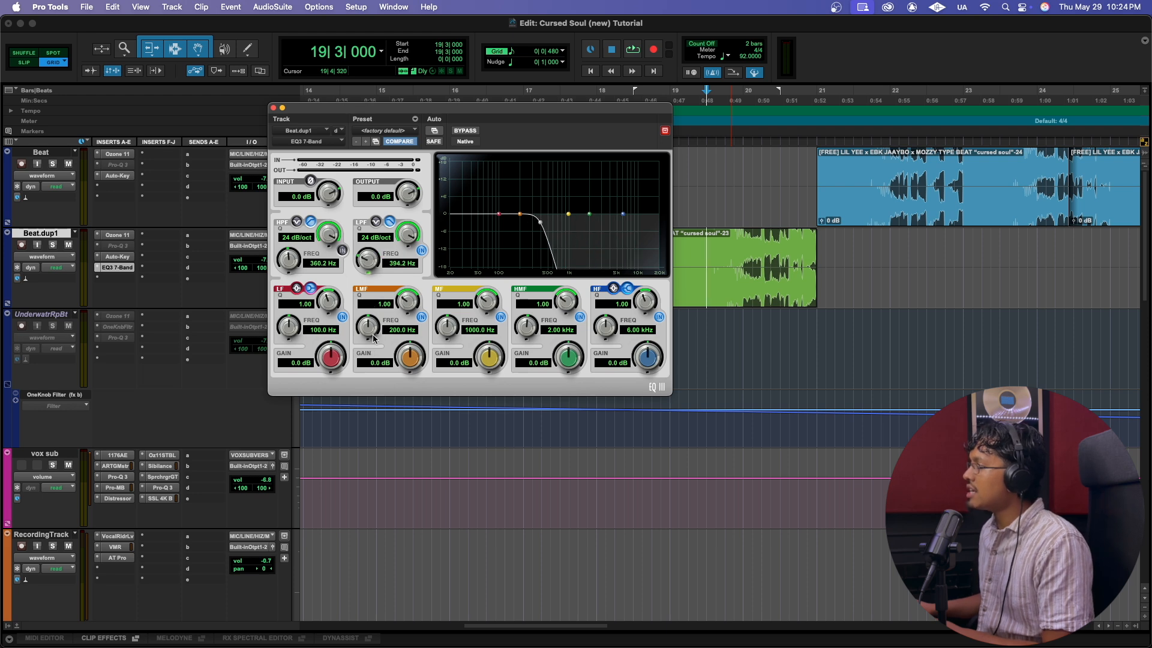
pyautogui.click(273, 108)
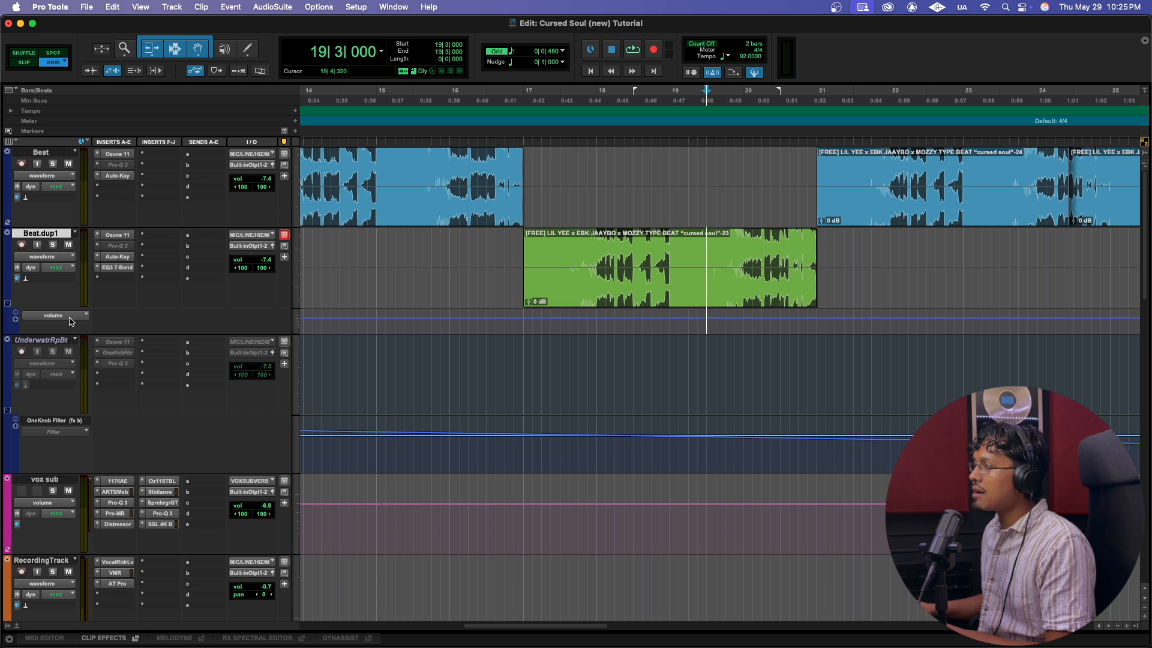
# Show Beat.dup1's Low-Pass Freq lane and write a rising ramp from bar 17 to 21.
pyautogui.click(55, 315)
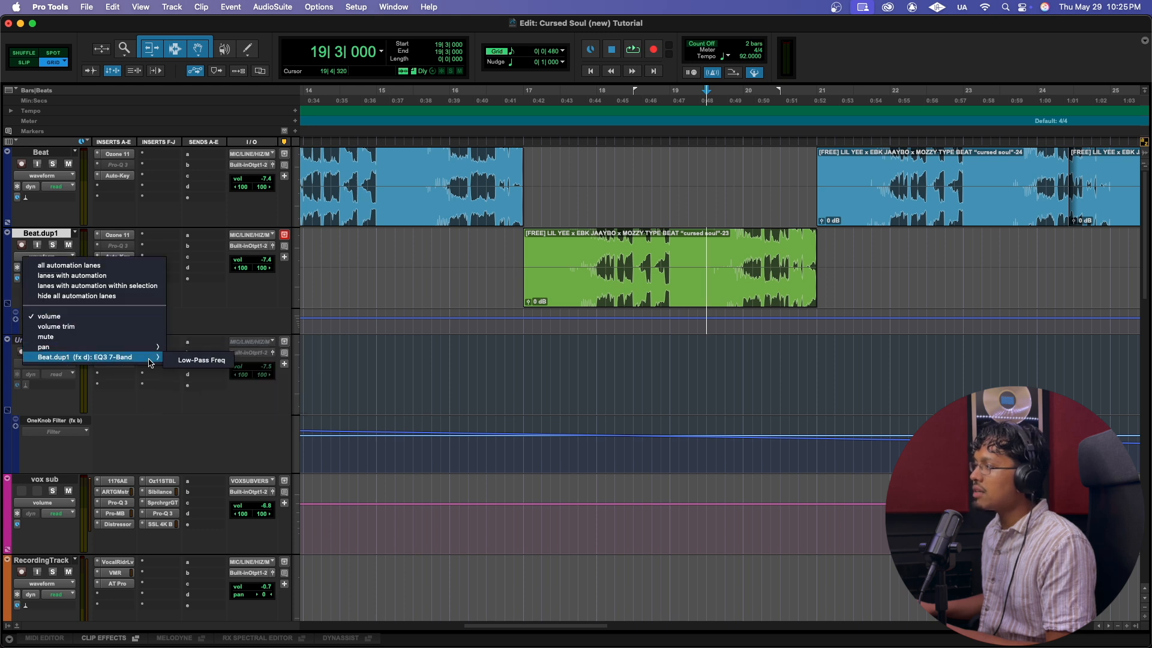
pyautogui.click(202, 360)
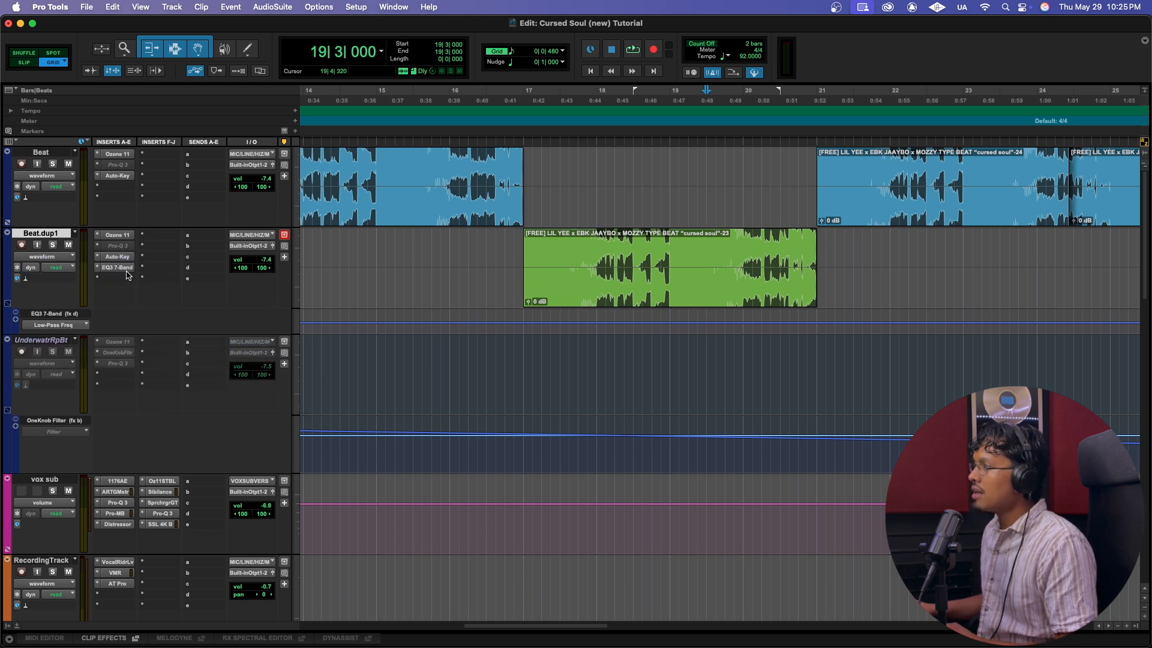
pyautogui.click(116, 267)
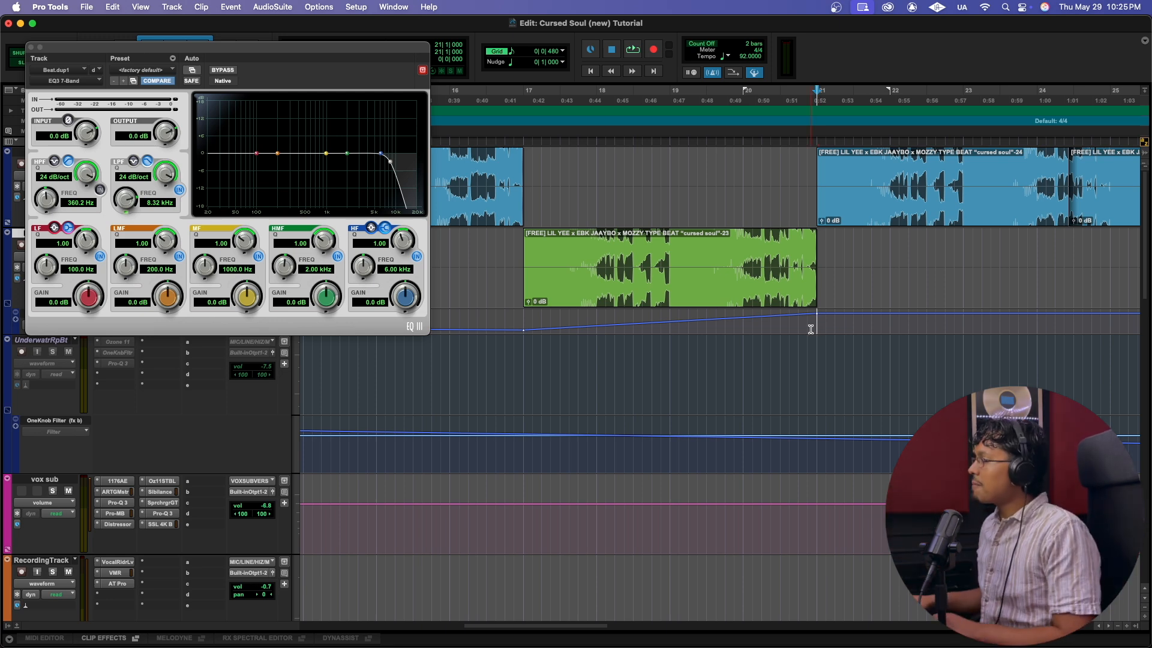
# Audition the sweep from just before bar 17, then focus on the section start.
pyautogui.click(633, 50)
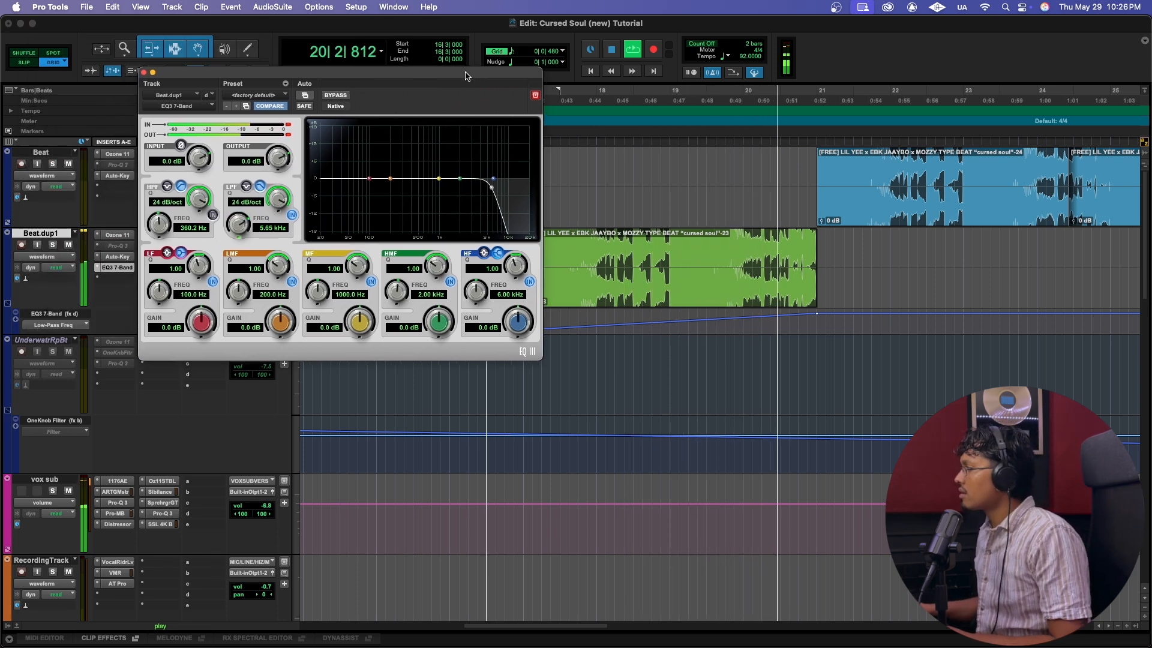
pyautogui.click(144, 72)
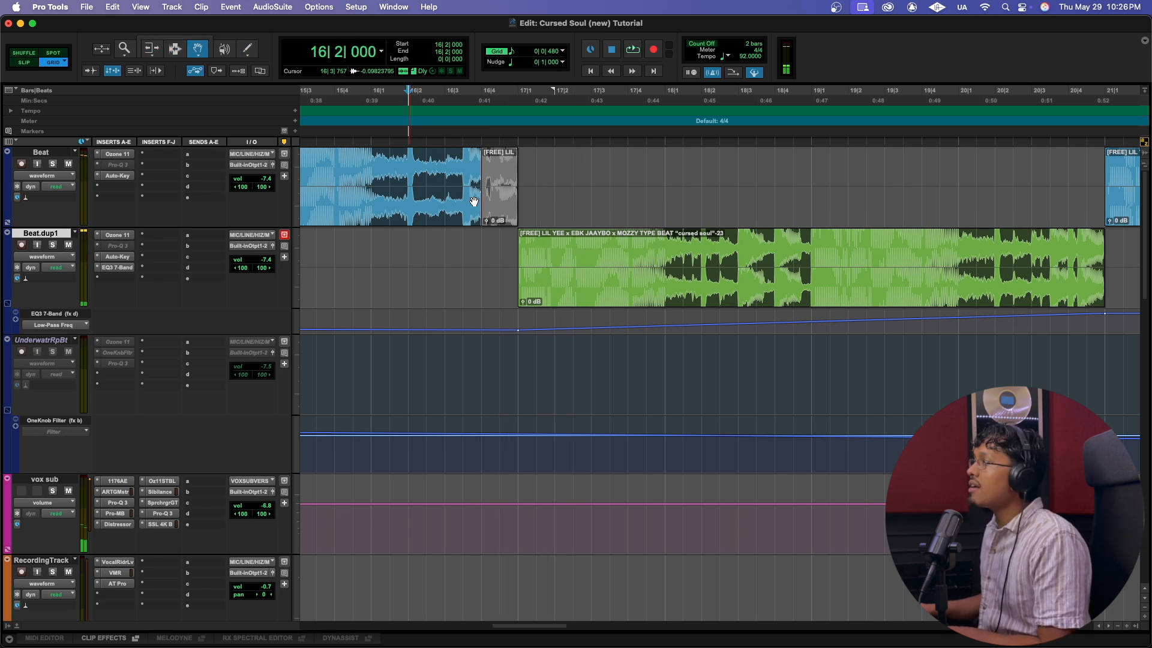
# Select the empty stretch on Beat.dup1 before bar 17 for AudioSuite processing.
pyautogui.click(151, 48)
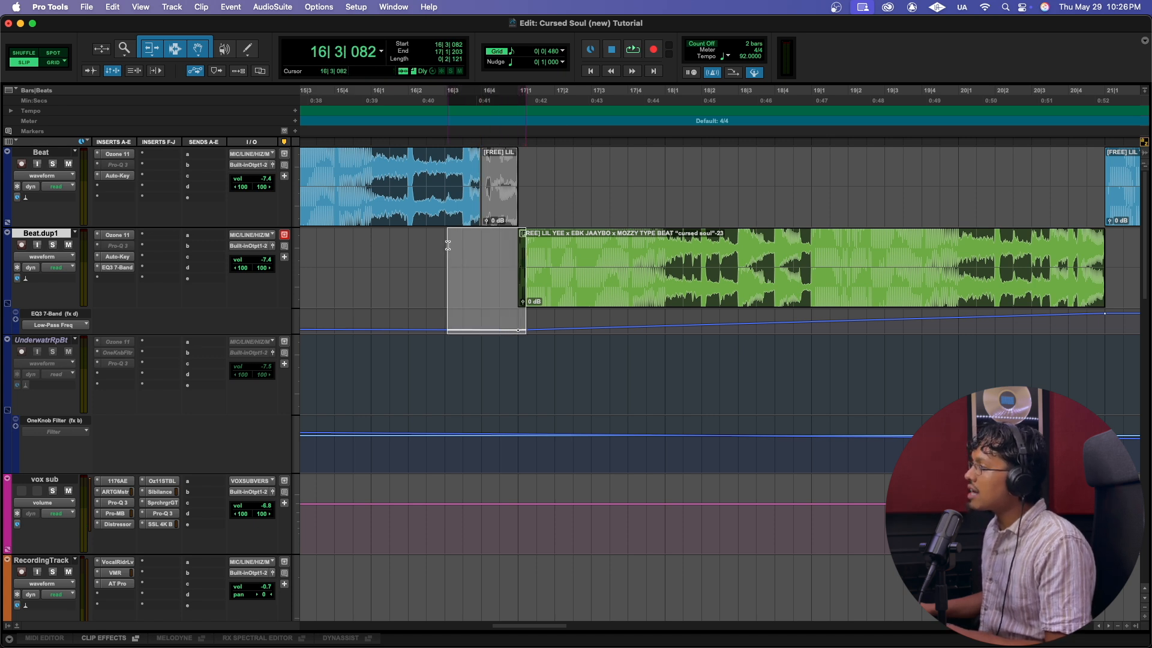
pyautogui.click(273, 8)
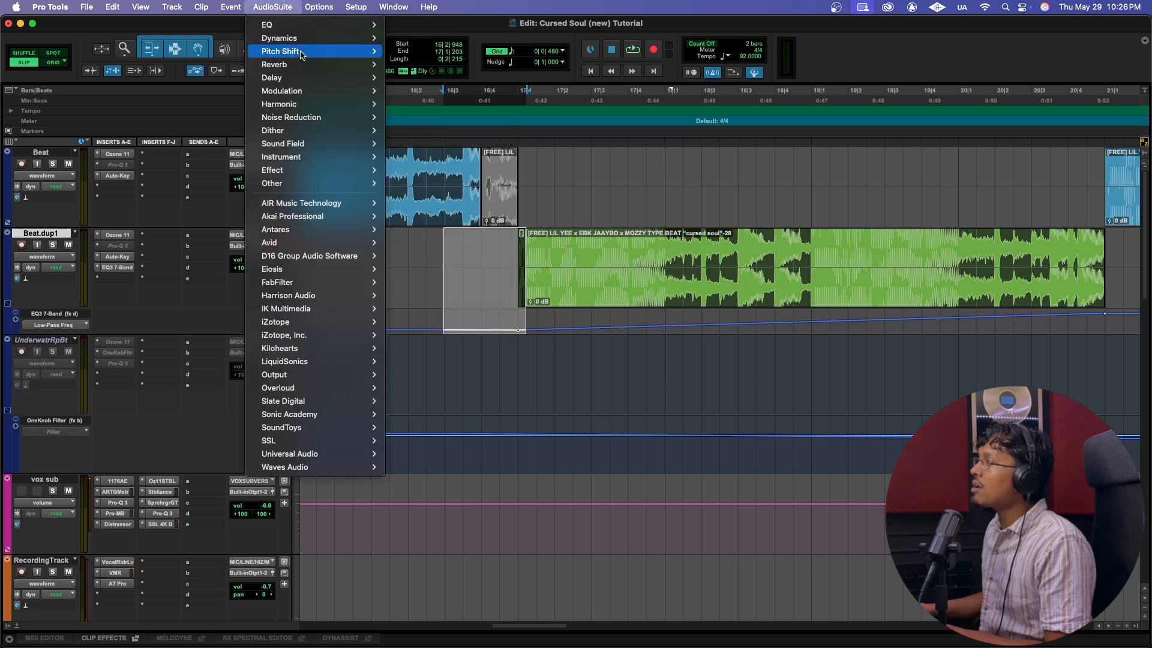
pyautogui.moveTo(273, 64)
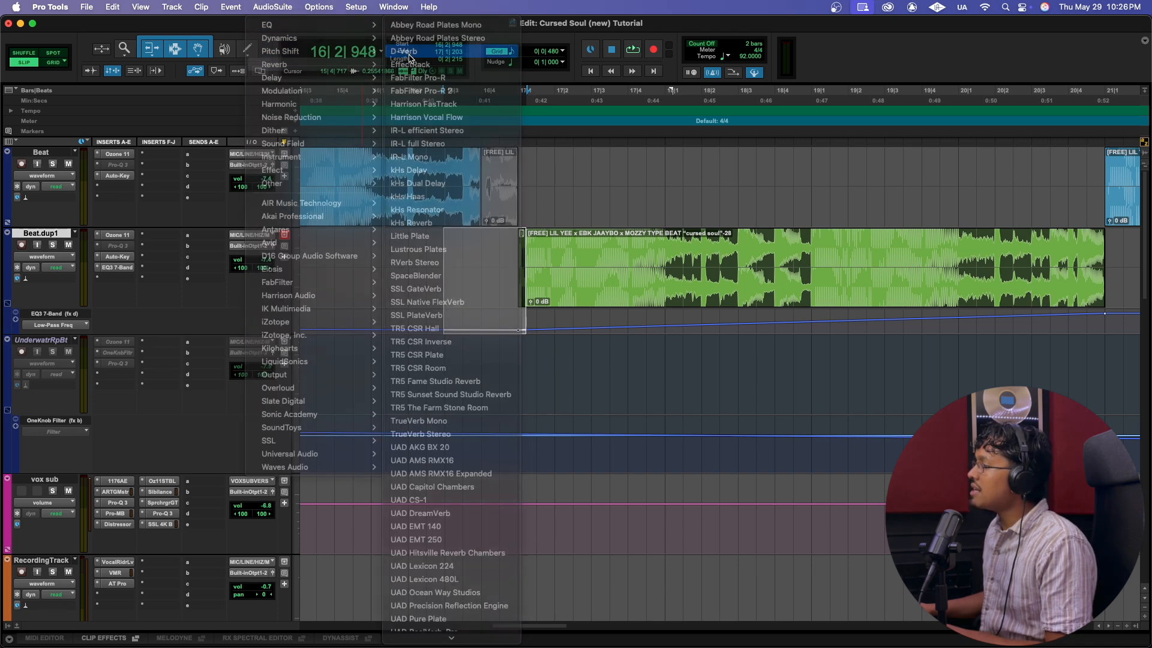
# Render a reversed D-Verb swell with about 5.1 s decay into the gap before the section.
pyautogui.click(403, 50)
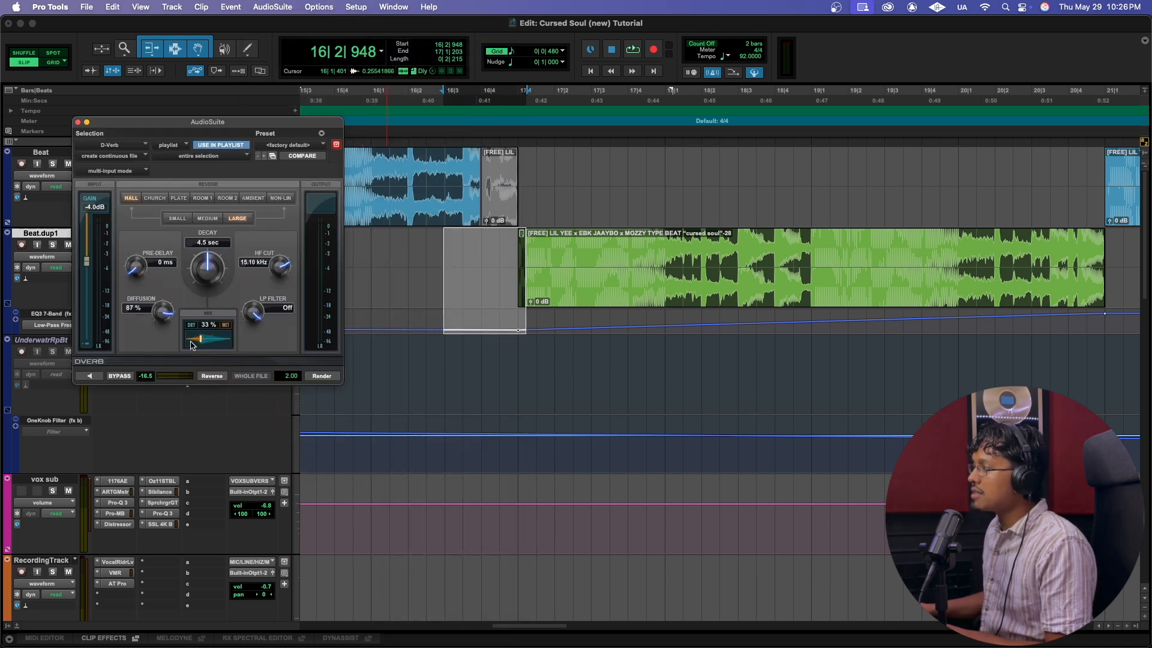
pyautogui.moveTo(208, 268); pyautogui.dragTo(208, 260)
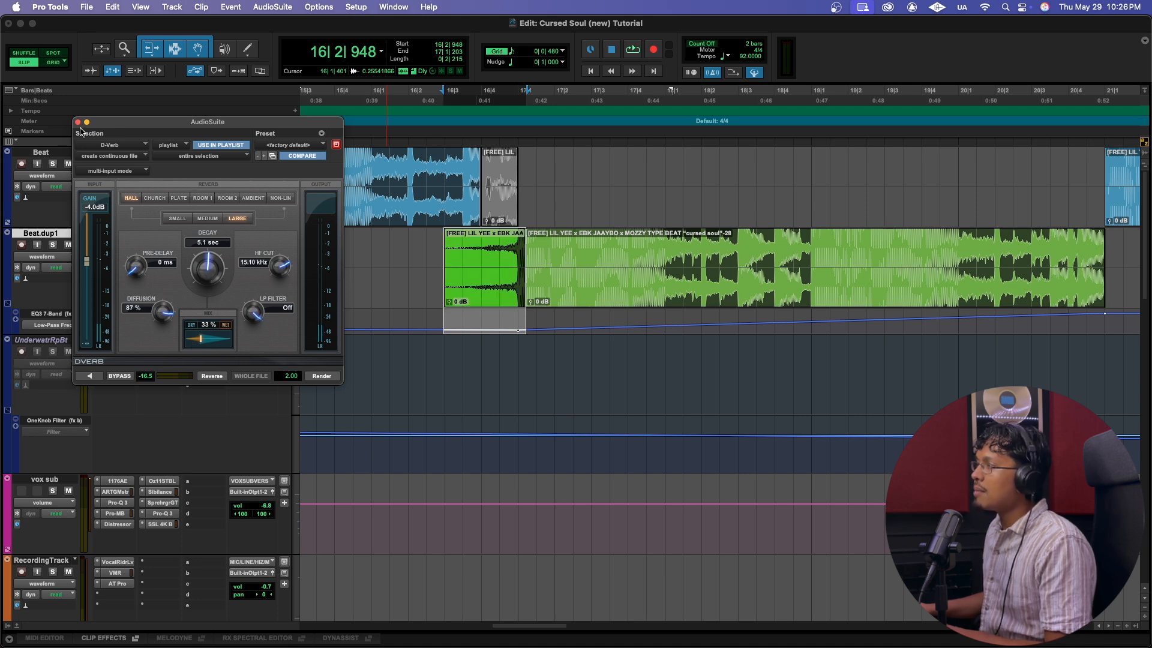
pyautogui.click(75, 122)
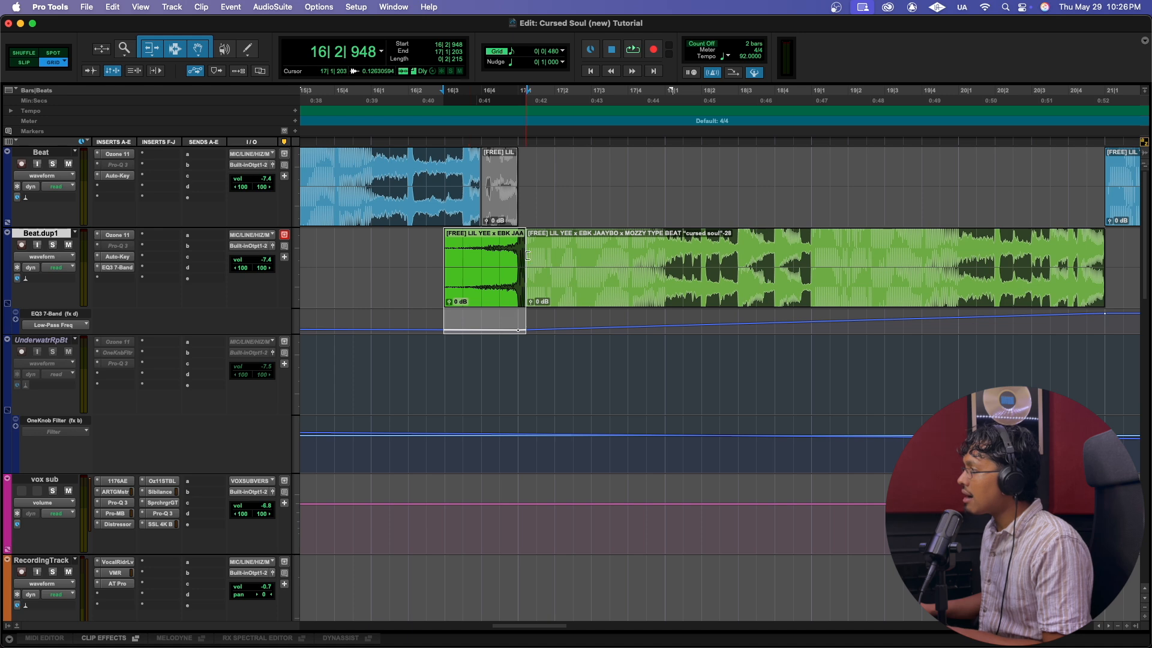